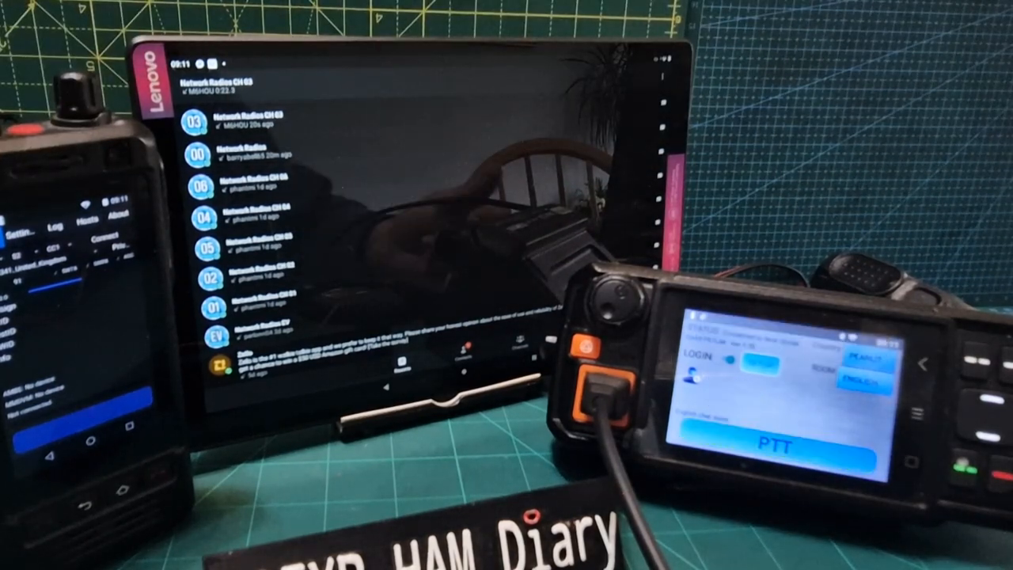
- Receive G0SUB's incoming transmission on the mobile radio while tablet channel 03 plays
{"action": "left_click", "coordinate": [776, 443]}
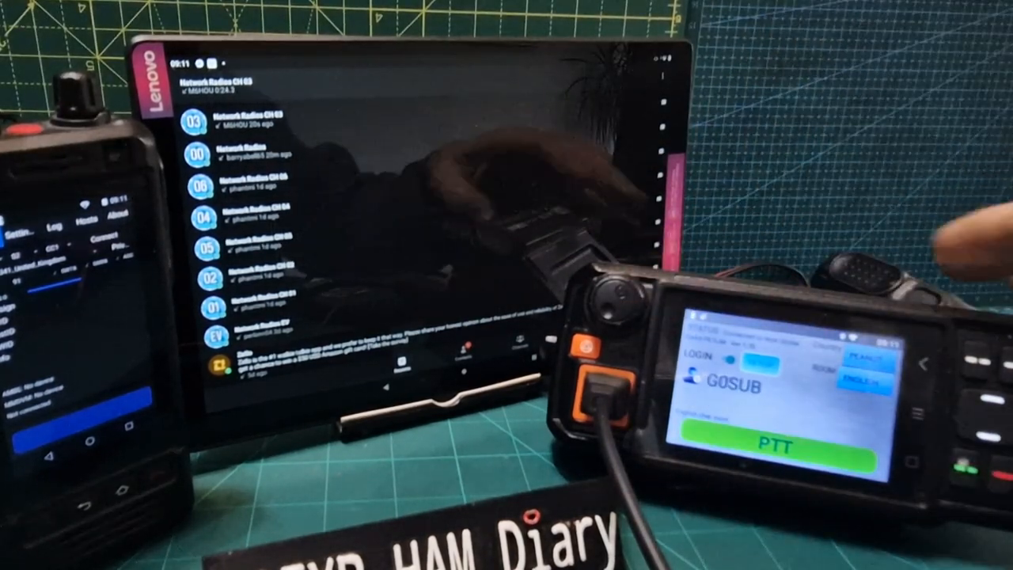